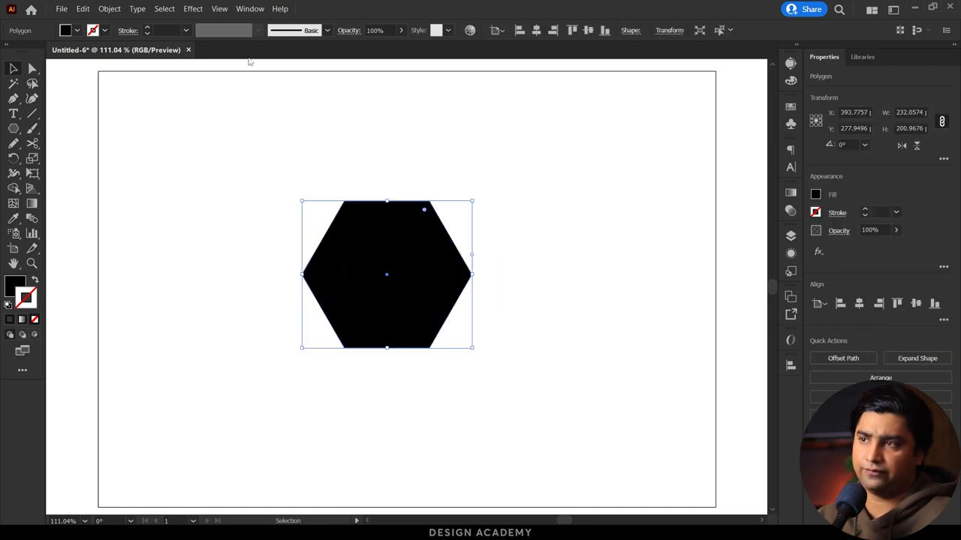
Apply a Zig Zag effect with Size 29 px, 1 ridge per segment and Smooth points to the hexagon
{"action": "left_click", "coordinate": [192, 9]}
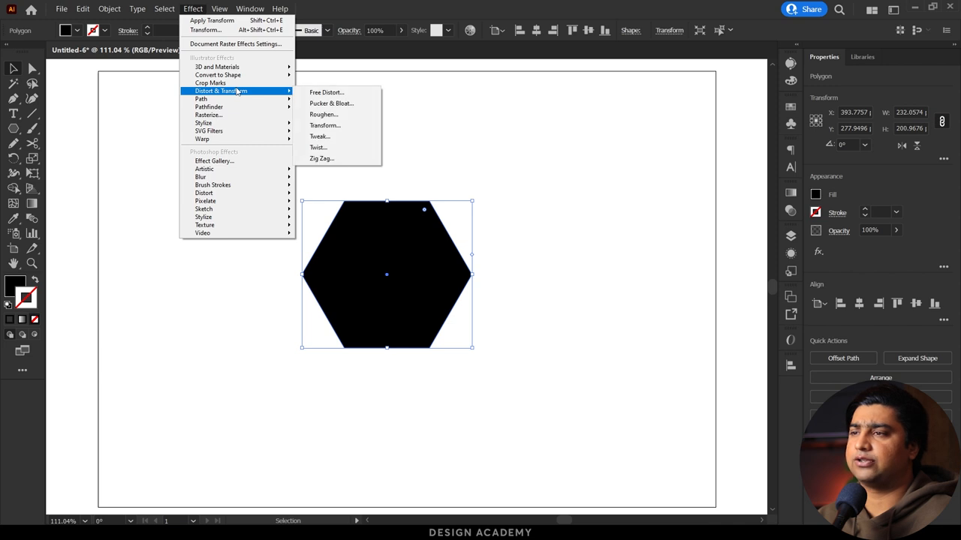
{"action": "left_click", "coordinate": [321, 159]}
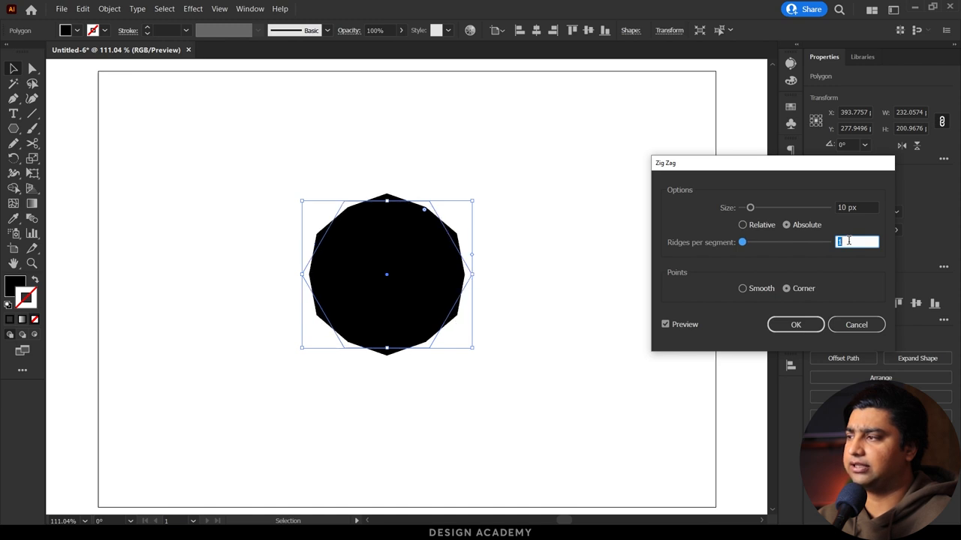
{"action": "left_click_drag", "start_coordinate": [751, 207], "coordinate": [764, 207]}
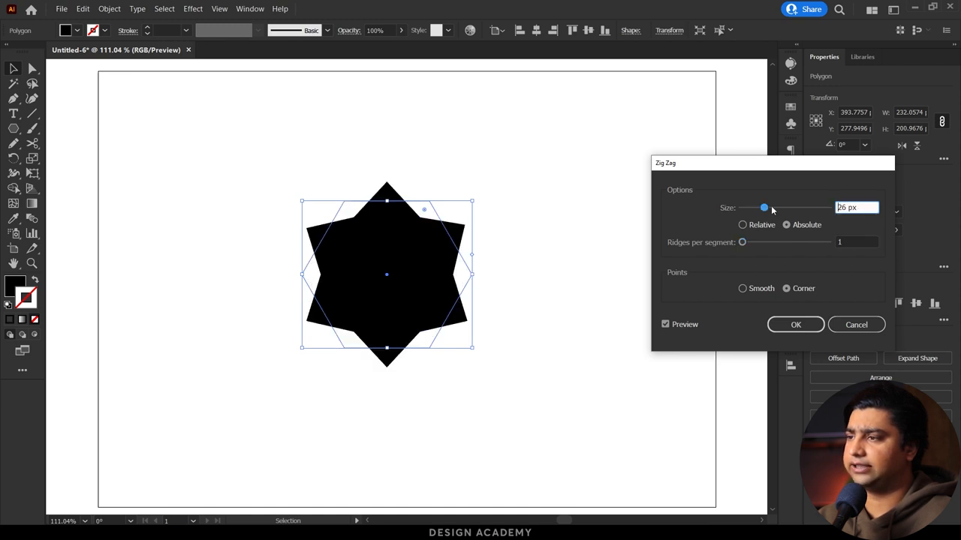
{"action": "left_click_drag", "start_coordinate": [763, 207], "coordinate": [765, 207]}
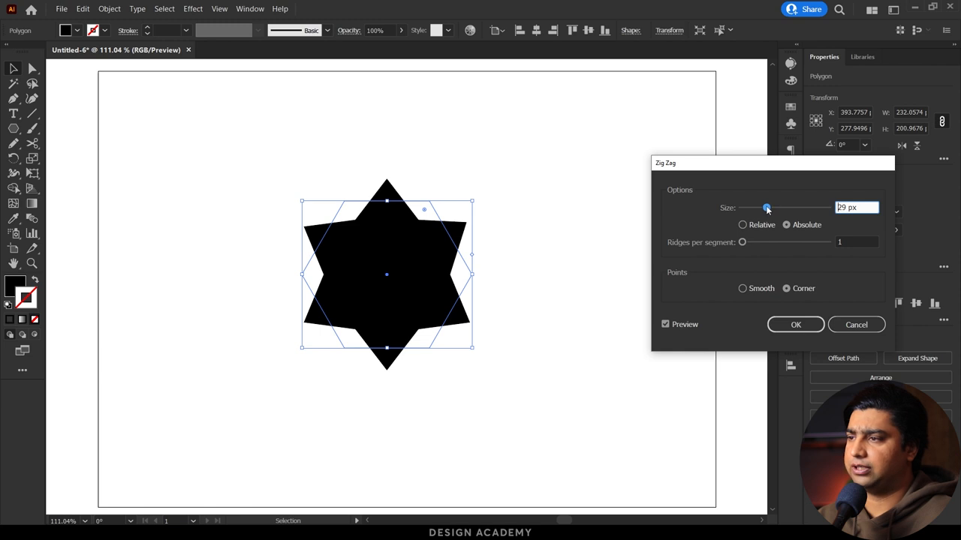
{"action": "left_click", "coordinate": [742, 288]}
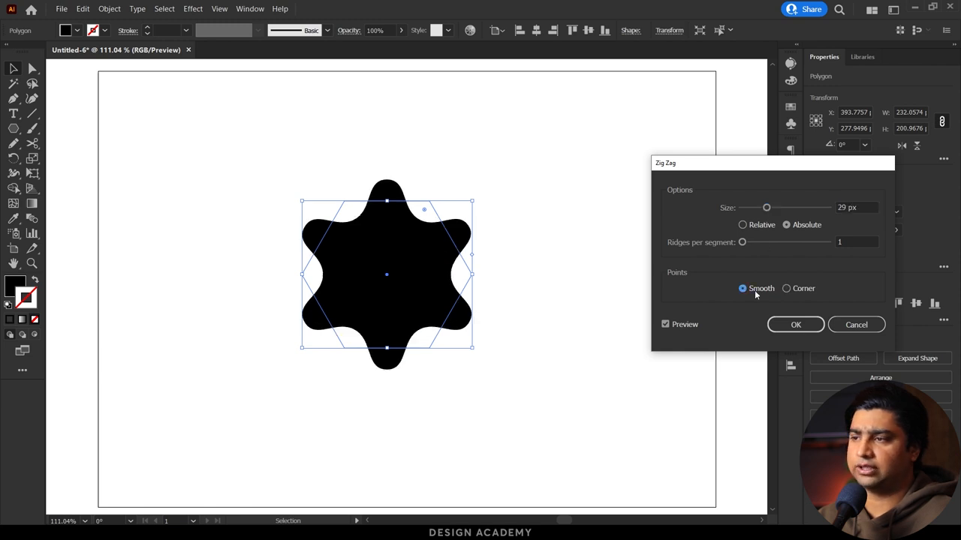
{"action": "left_click", "coordinate": [796, 325]}
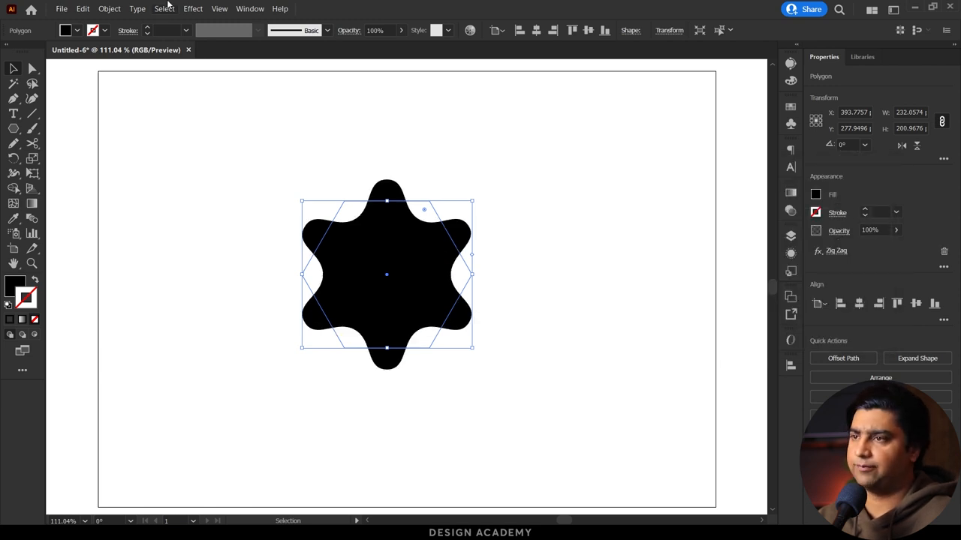
Expand the star's appearance, paste a scaled-down copy in front, and blend the two stars
{"action": "left_click", "coordinate": [108, 9]}
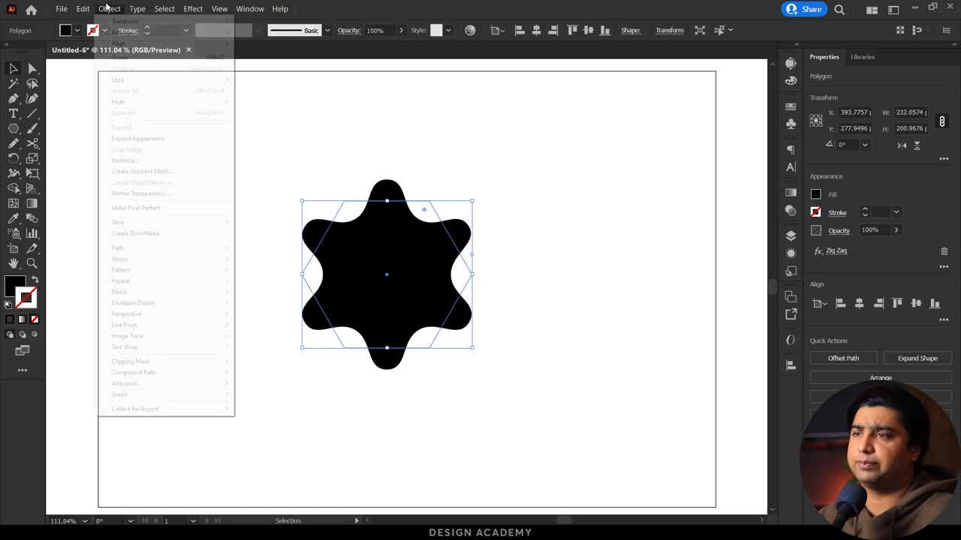
{"action": "left_click", "coordinate": [138, 138]}
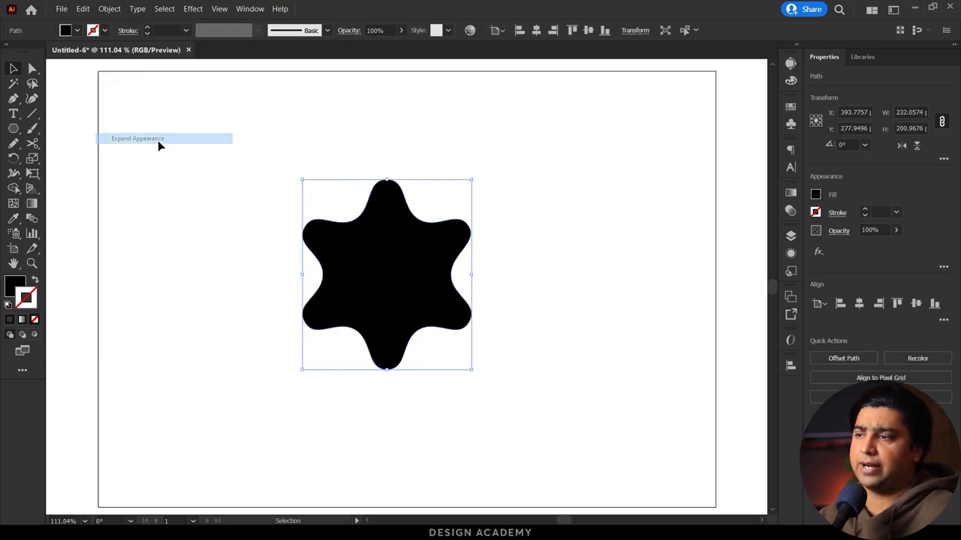
{"action": "left_click", "coordinate": [83, 9]}
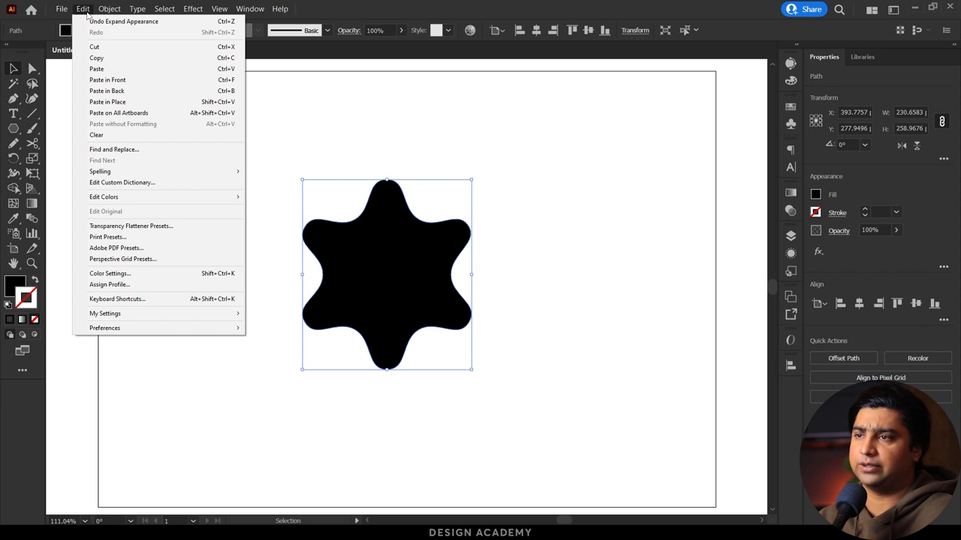
{"action": "mouse_move", "coordinate": [123, 21]}
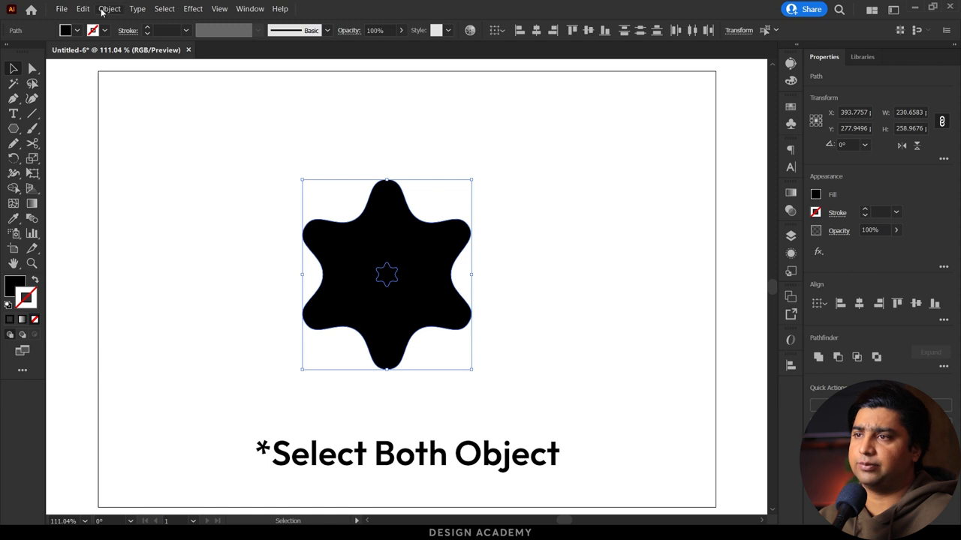
{"action": "left_click", "coordinate": [108, 9]}
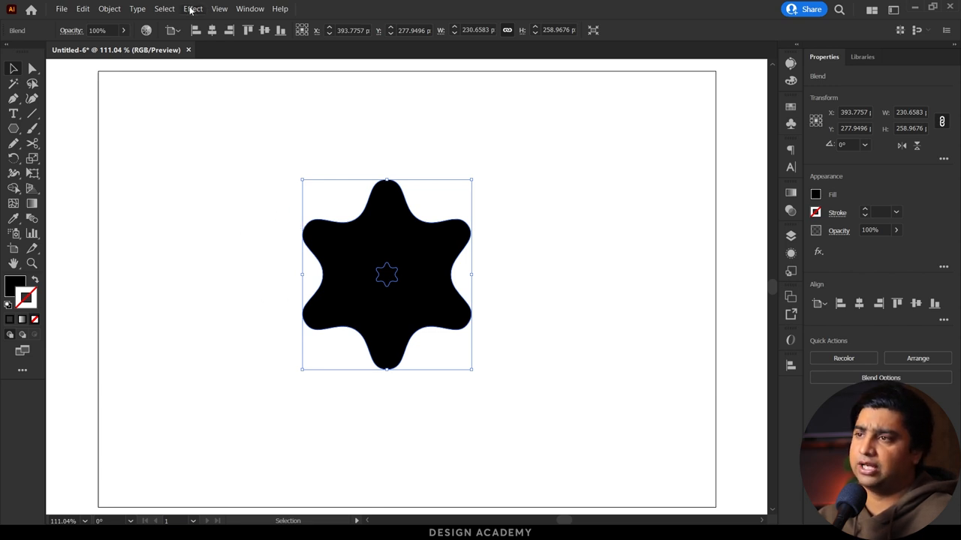
Apply the Pathfinder Exclude effect to the blend, creating concentric black and white star rings
{"action": "left_click", "coordinate": [192, 9]}
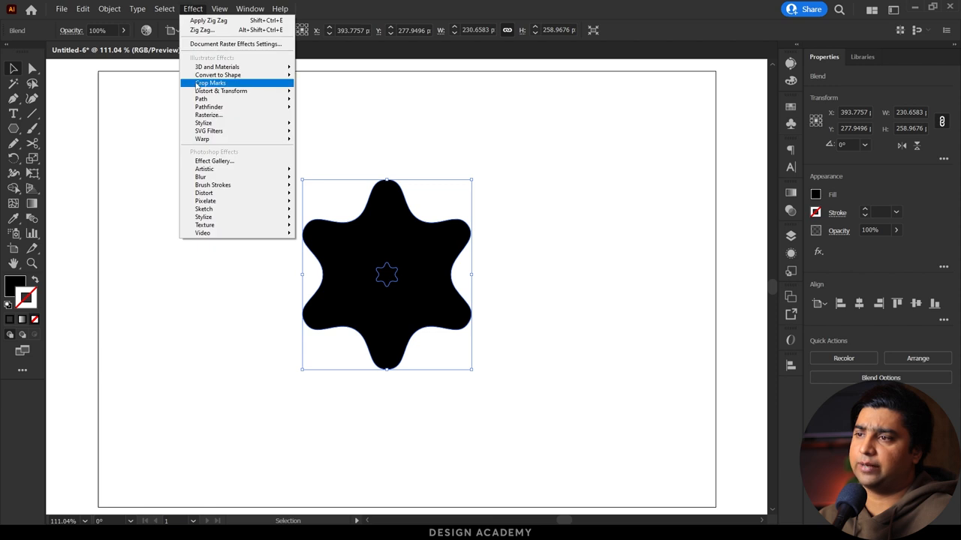
{"action": "mouse_move", "coordinate": [209, 107]}
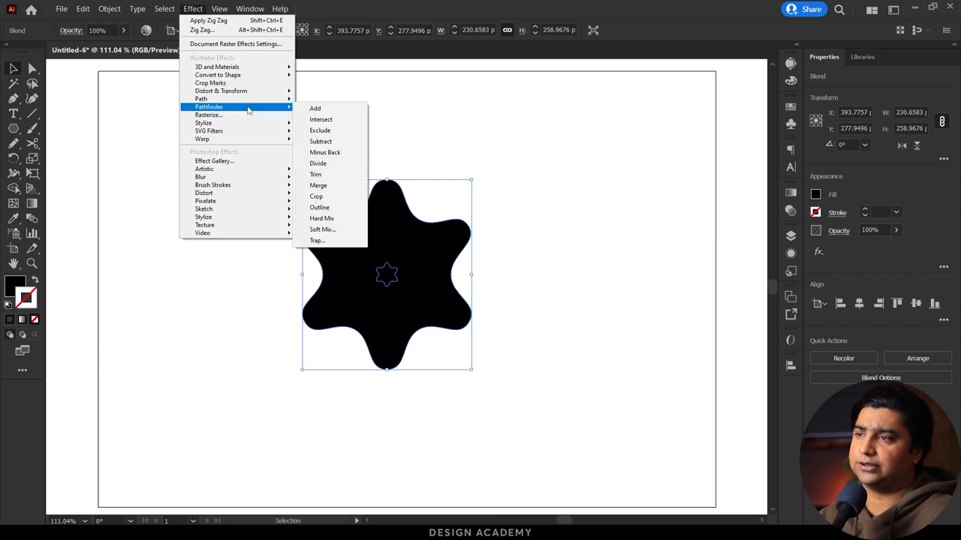
{"action": "left_click", "coordinate": [321, 130]}
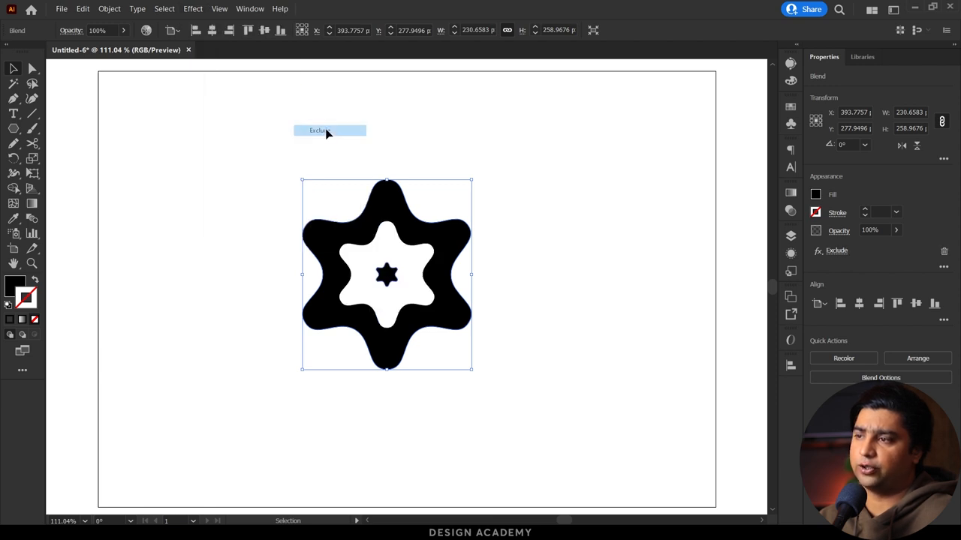
{"action": "mouse_move", "coordinate": [327, 135]}
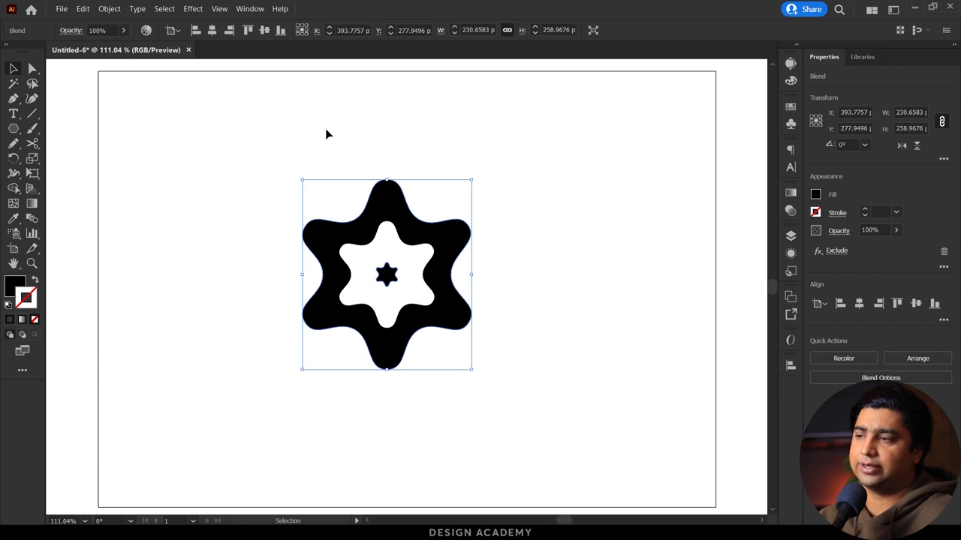
{"action": "mouse_move", "coordinate": [334, 253]}
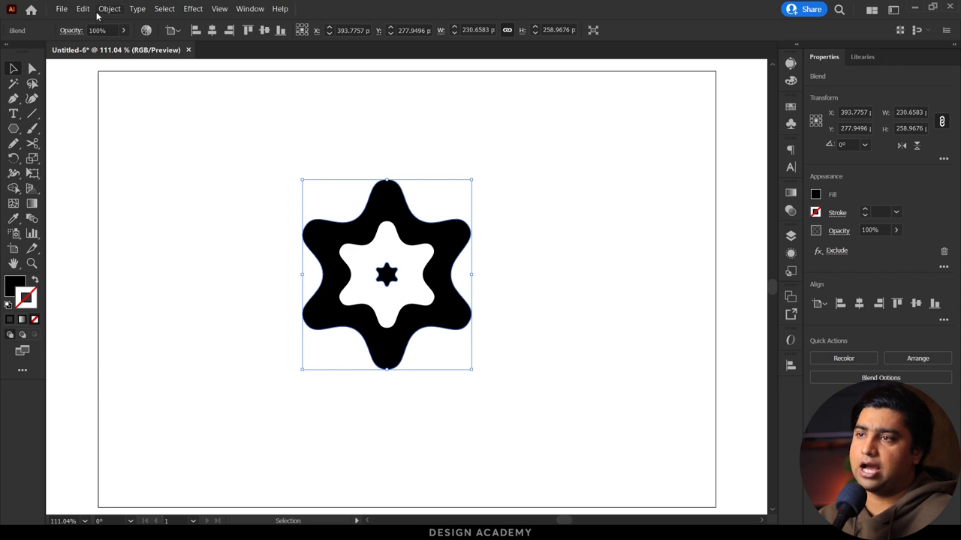
Set Blend Options to Specified Steps and raise the count to 37 for dense fine stripes
{"action": "left_click", "coordinate": [108, 9]}
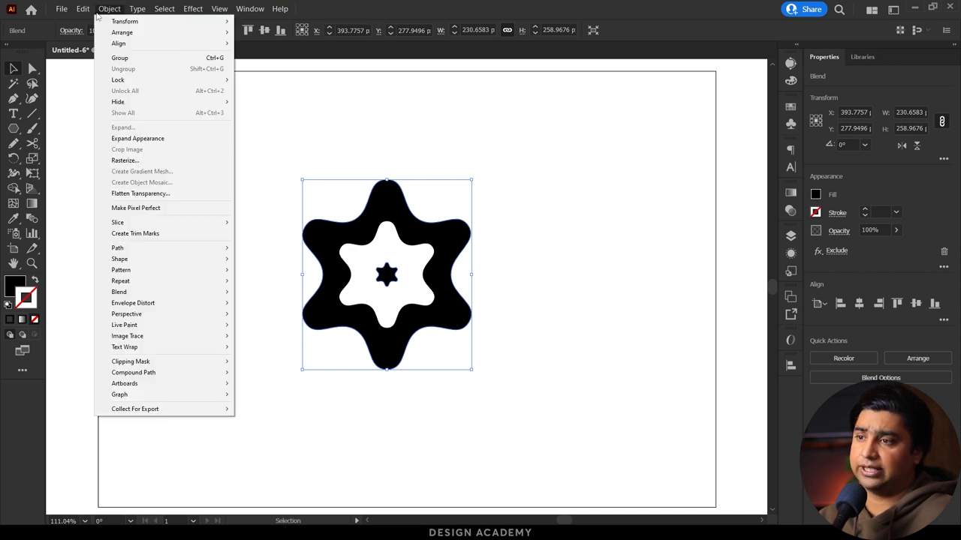
{"action": "mouse_move", "coordinate": [119, 291]}
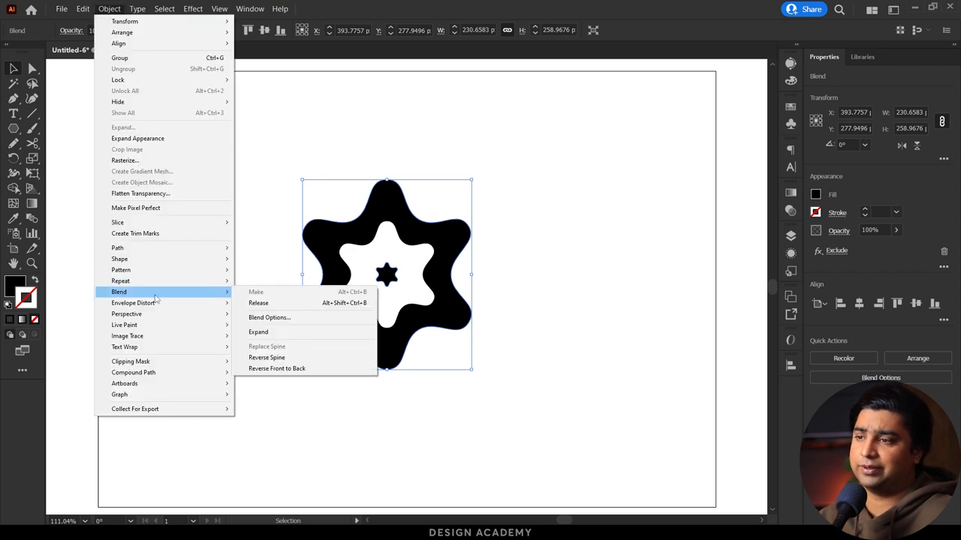
{"action": "left_click", "coordinate": [268, 317]}
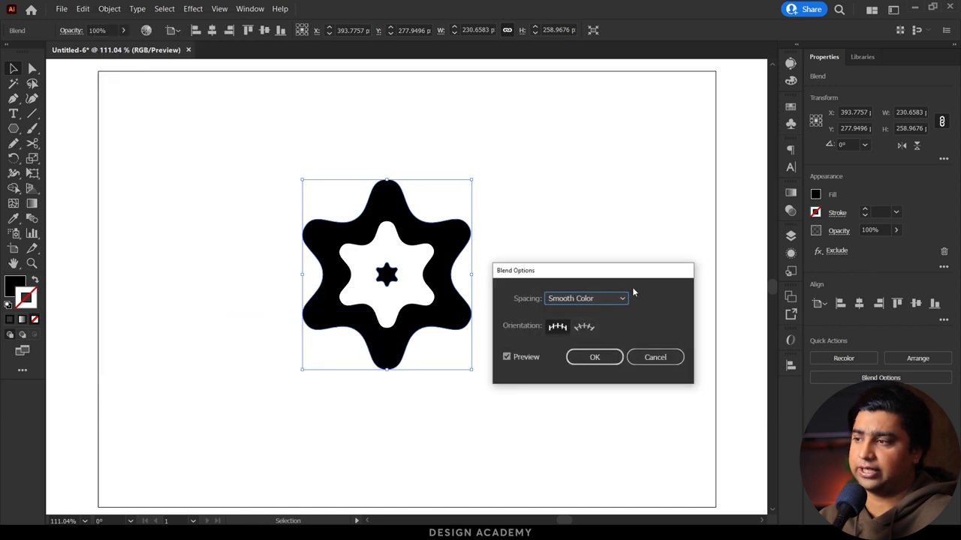
{"action": "left_click", "coordinate": [585, 297]}
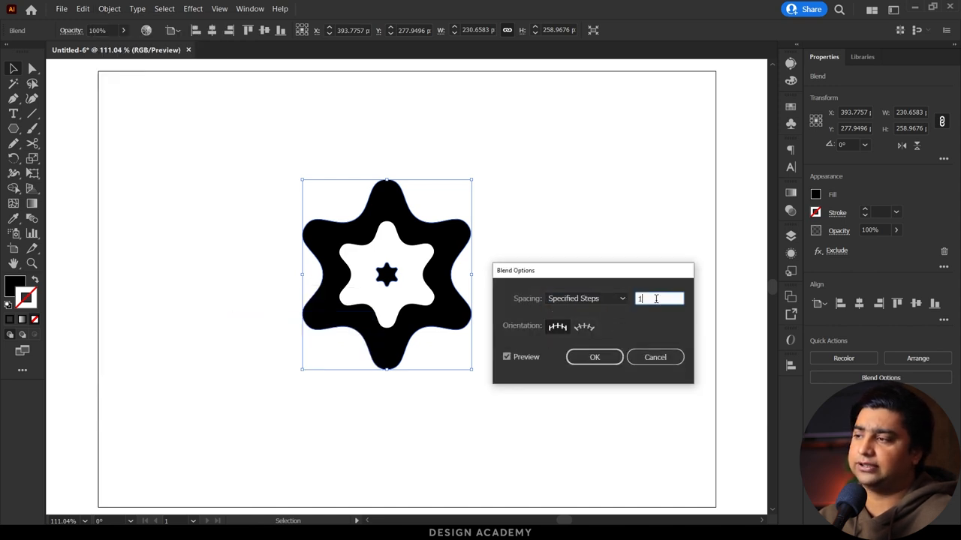
{"action": "type", "text": "19"}
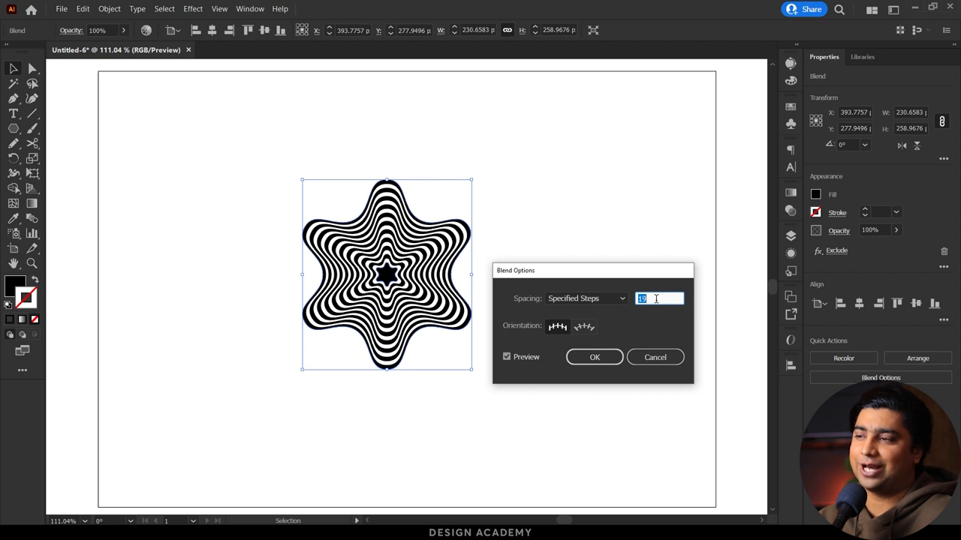
{"action": "type", "text": "32"}
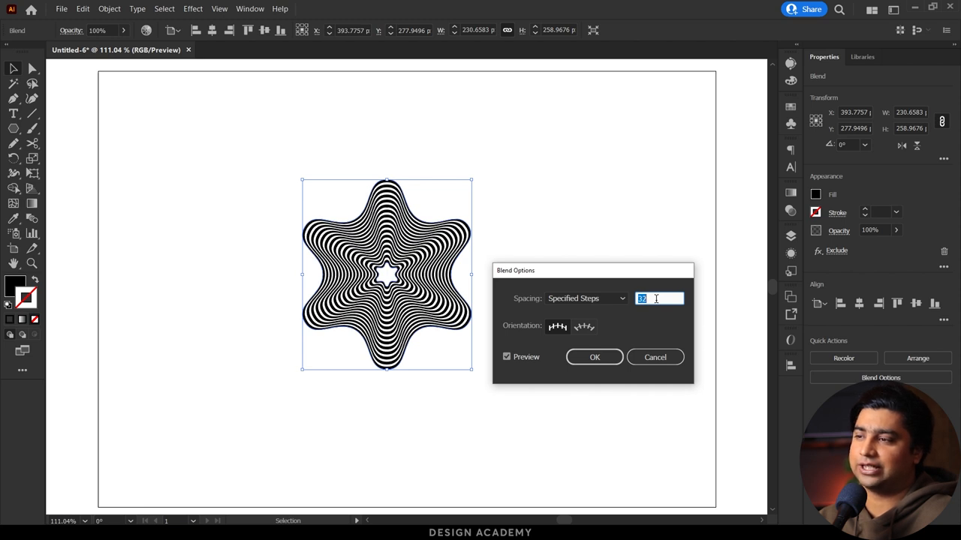
{"action": "type", "text": "39"}
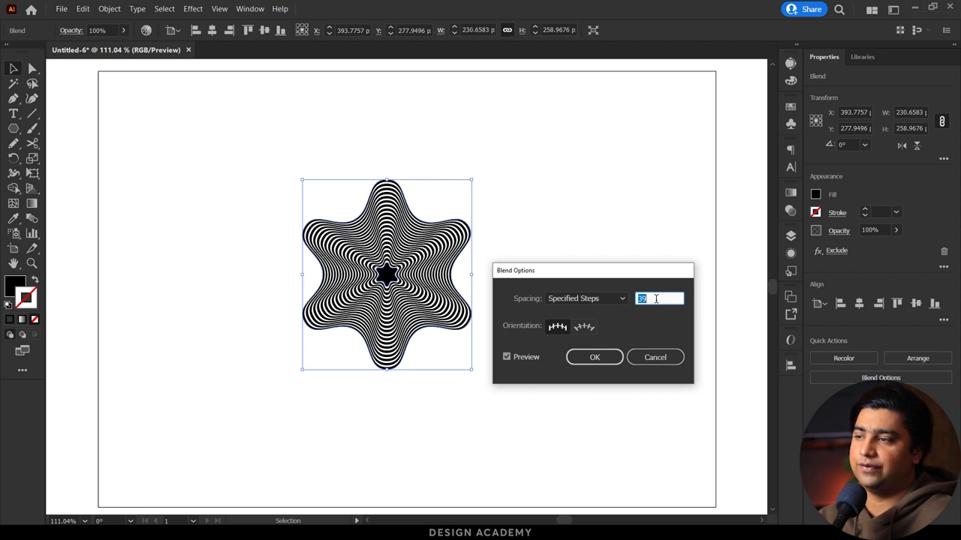
{"action": "type", "text": "37"}
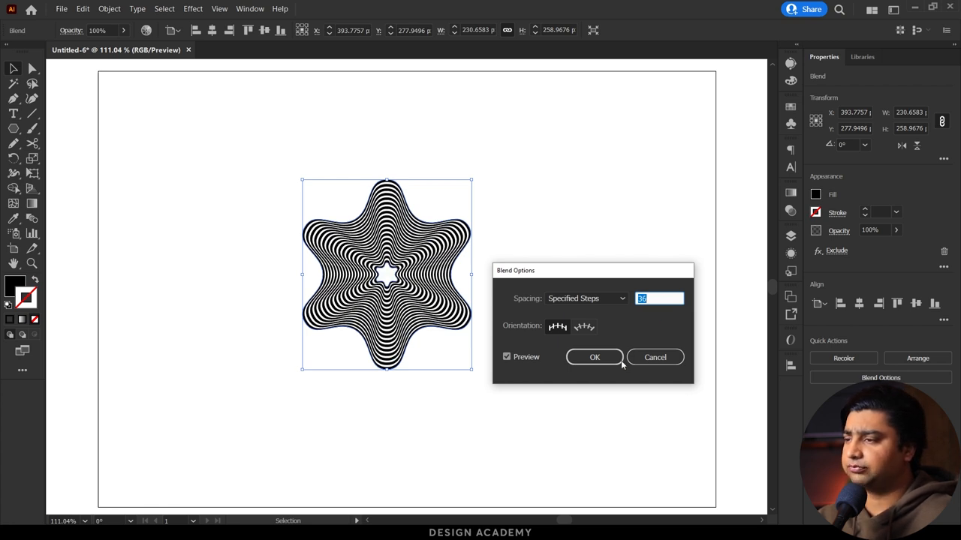
{"action": "left_click", "coordinate": [595, 358]}
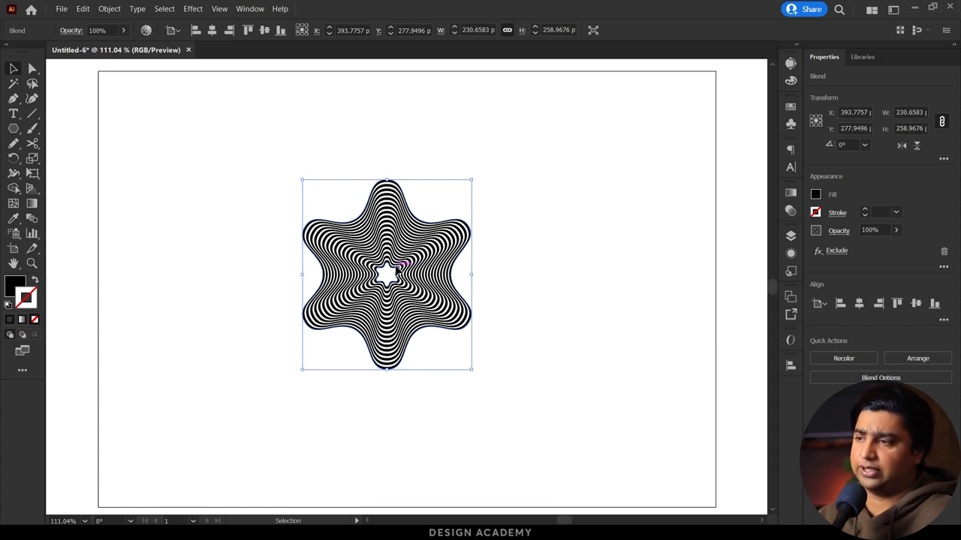
Isolate the blend, give the inner star a Transform effect rotating it 30°, and exit isolation
{"action": "double_click", "coordinate": [387, 273]}
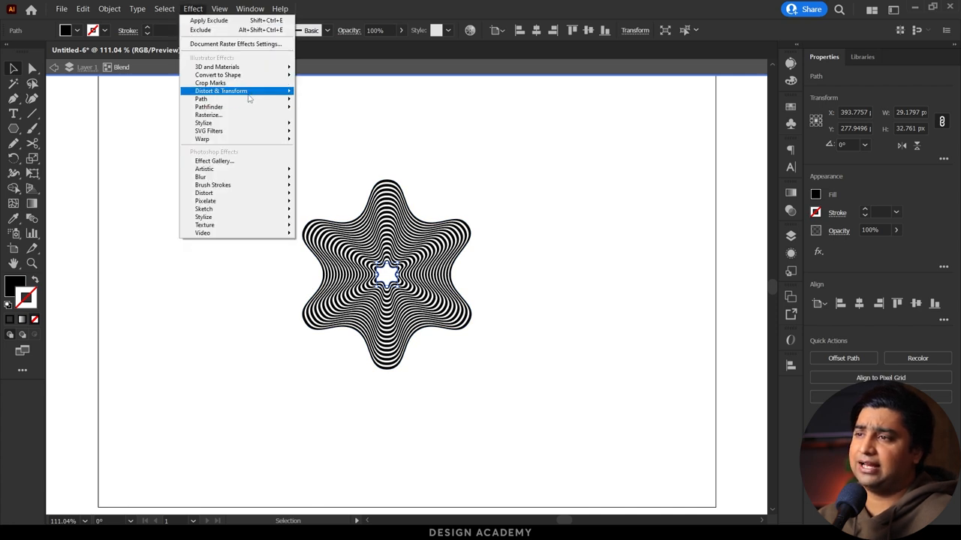
{"action": "mouse_move", "coordinate": [348, 126]}
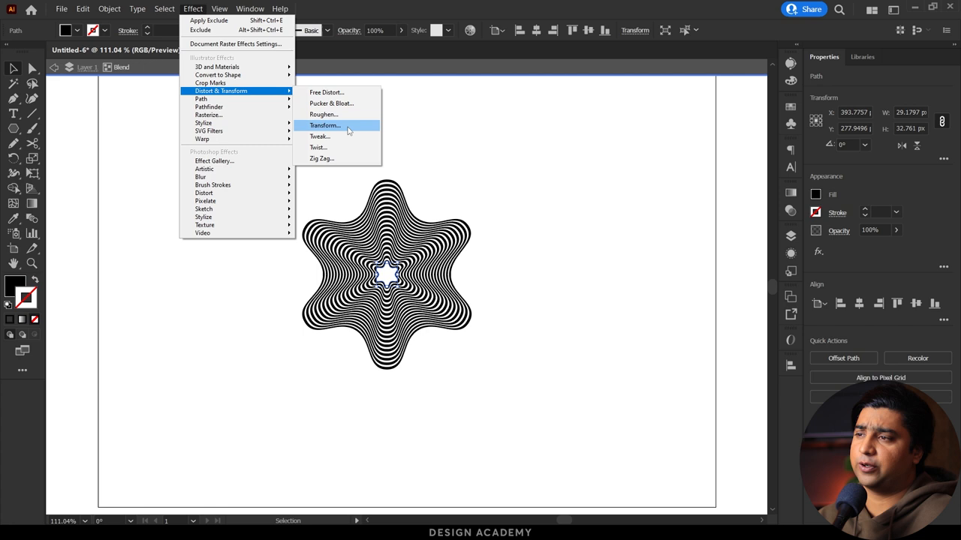
{"action": "left_click", "coordinate": [324, 126]}
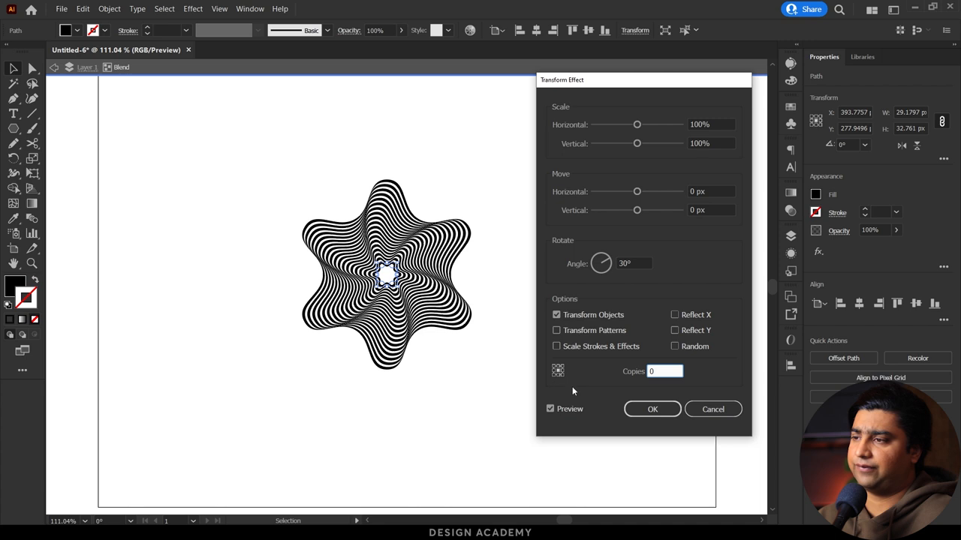
{"action": "left_click", "coordinate": [651, 408]}
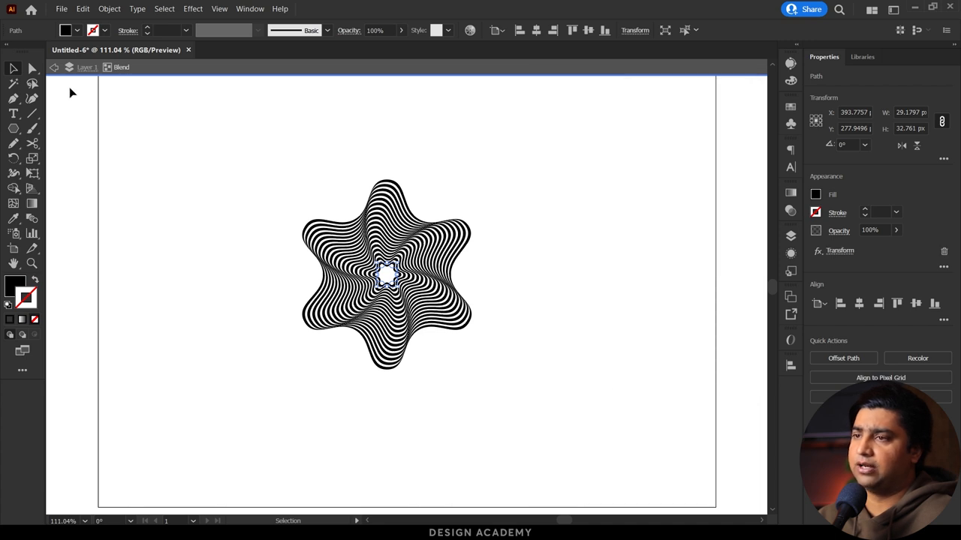
{"action": "left_click", "coordinate": [171, 171]}
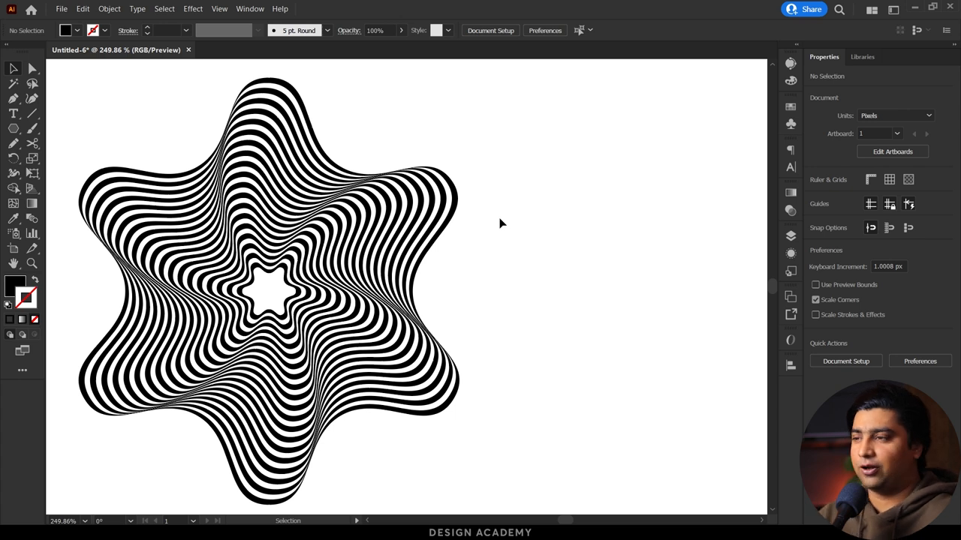
Group the striped star blend and place the bold word ZEBRA over it
{"action": "left_click", "coordinate": [108, 9]}
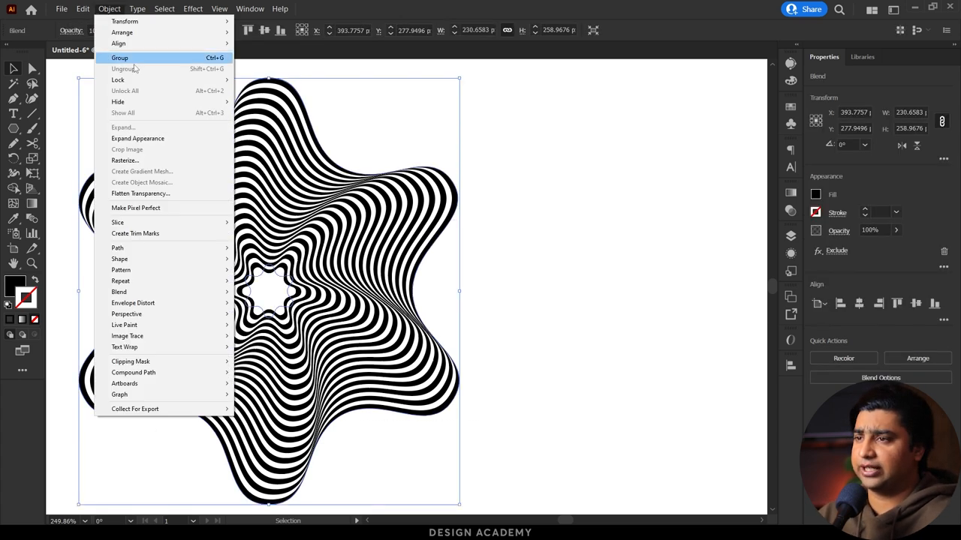
{"action": "left_click", "coordinate": [120, 57]}
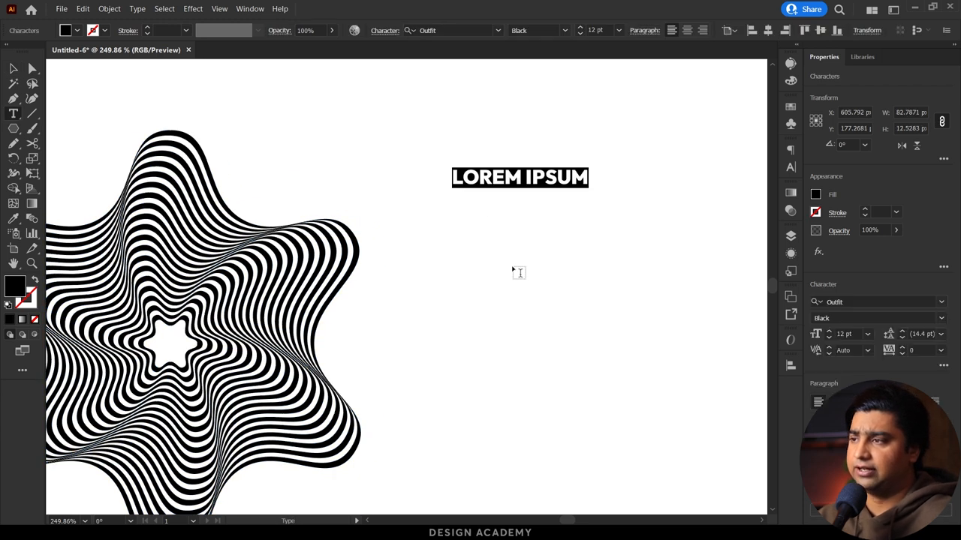
{"action": "type", "text": "W"}
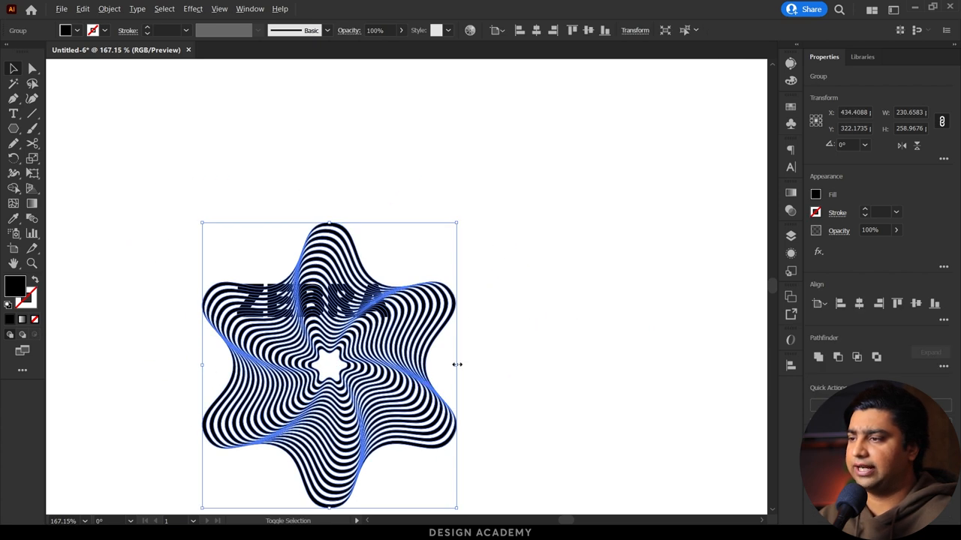
{"action": "left_click", "coordinate": [563, 321]}
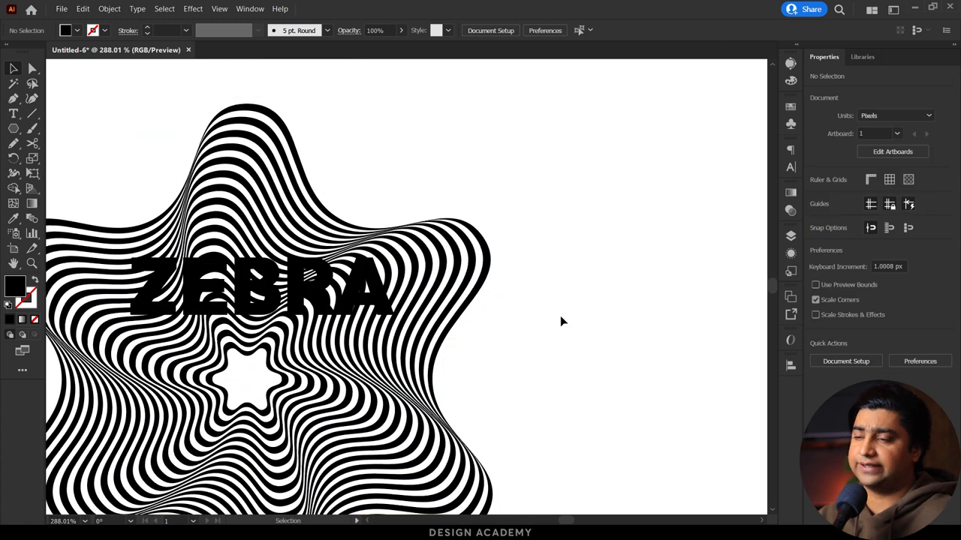
{"action": "mouse_move", "coordinate": [441, 280]}
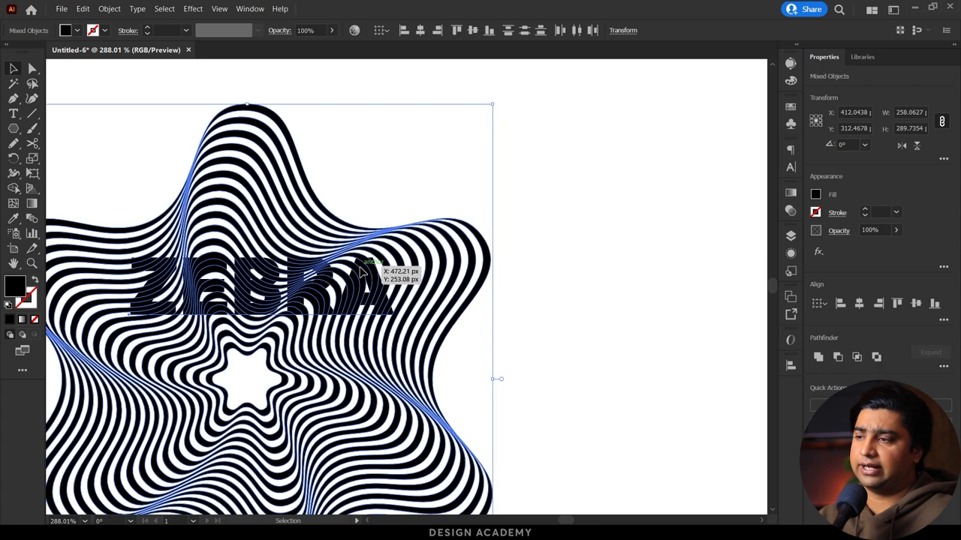
Make a clipping mask so the striped star shows only inside the ZEBRA letters
{"action": "right_click", "coordinate": [363, 267]}
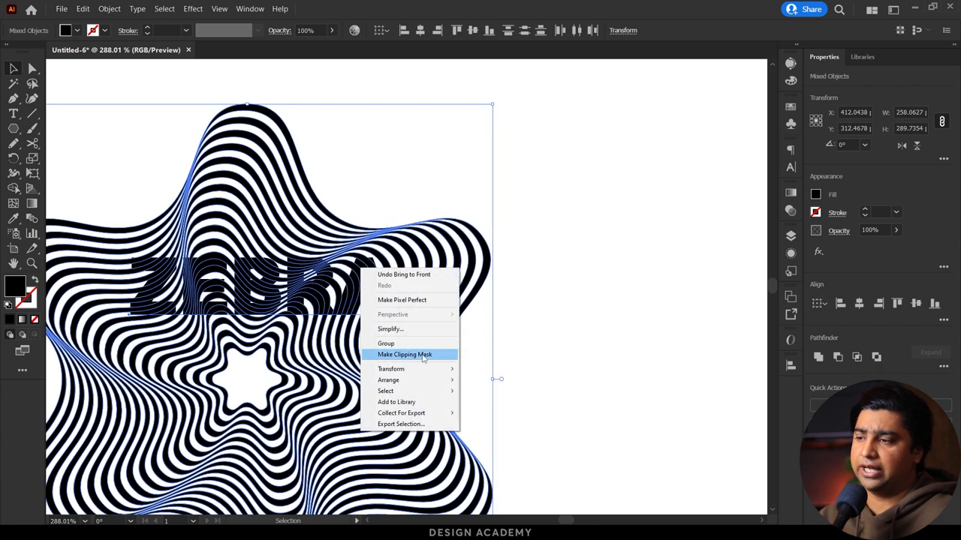
{"action": "left_click", "coordinate": [406, 355]}
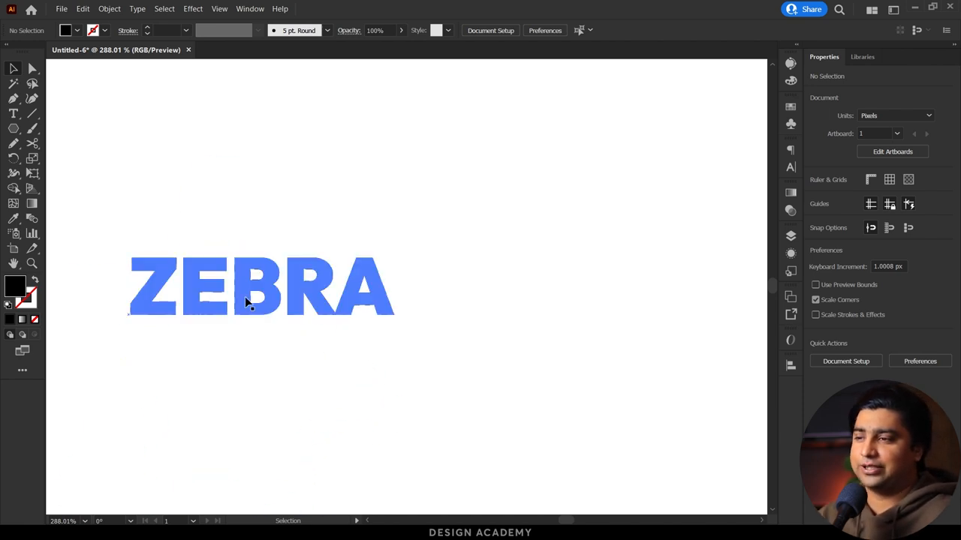
Retype the clipped masking text as WAVY, keeping the zebra stripes inside the letters
{"action": "left_click", "coordinate": [248, 288]}
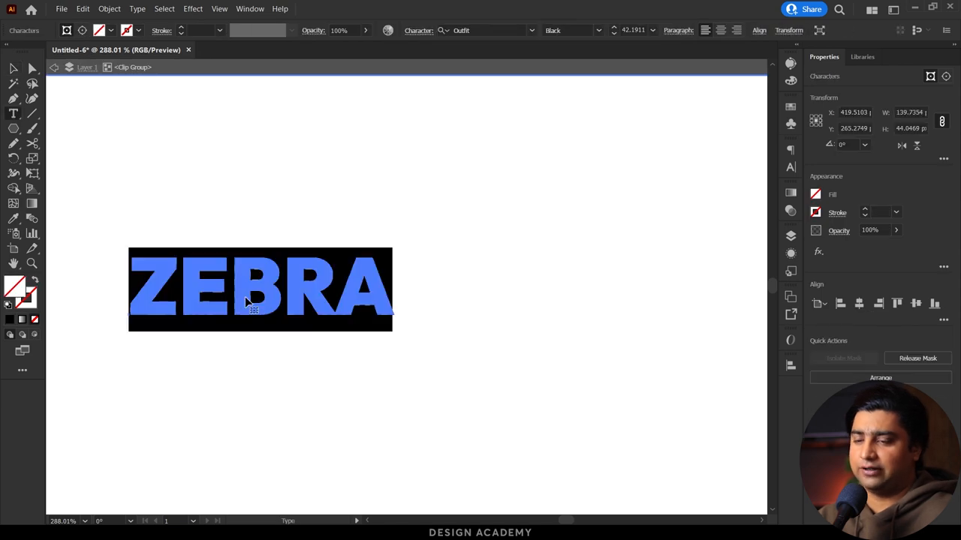
{"action": "type", "text": "WAVY"}
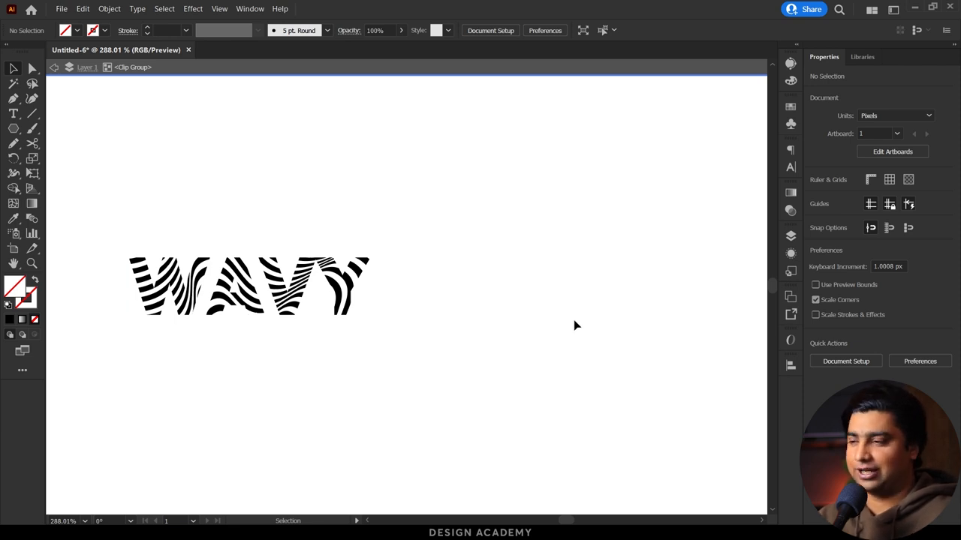
{"action": "left_click_drag", "start_coordinate": [333, 291], "coordinate": [576, 339]}
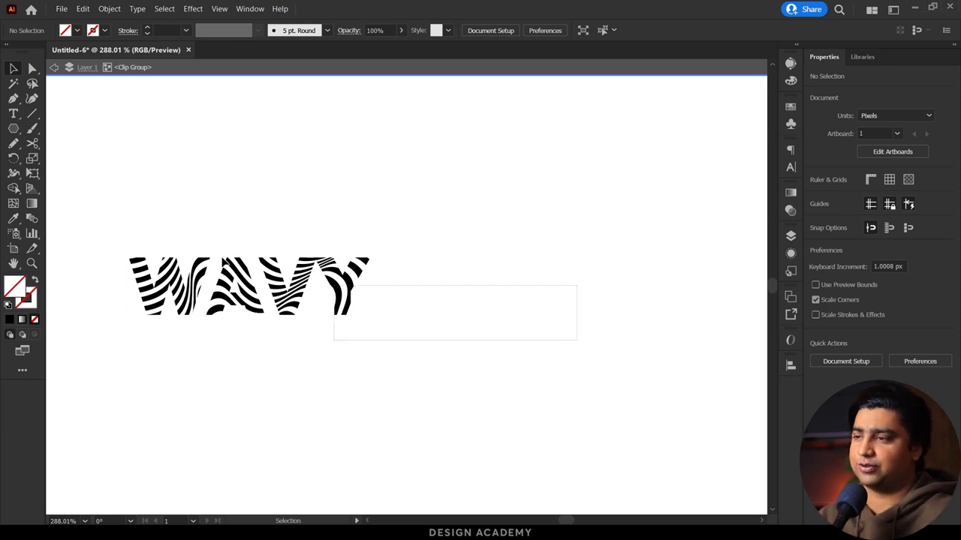